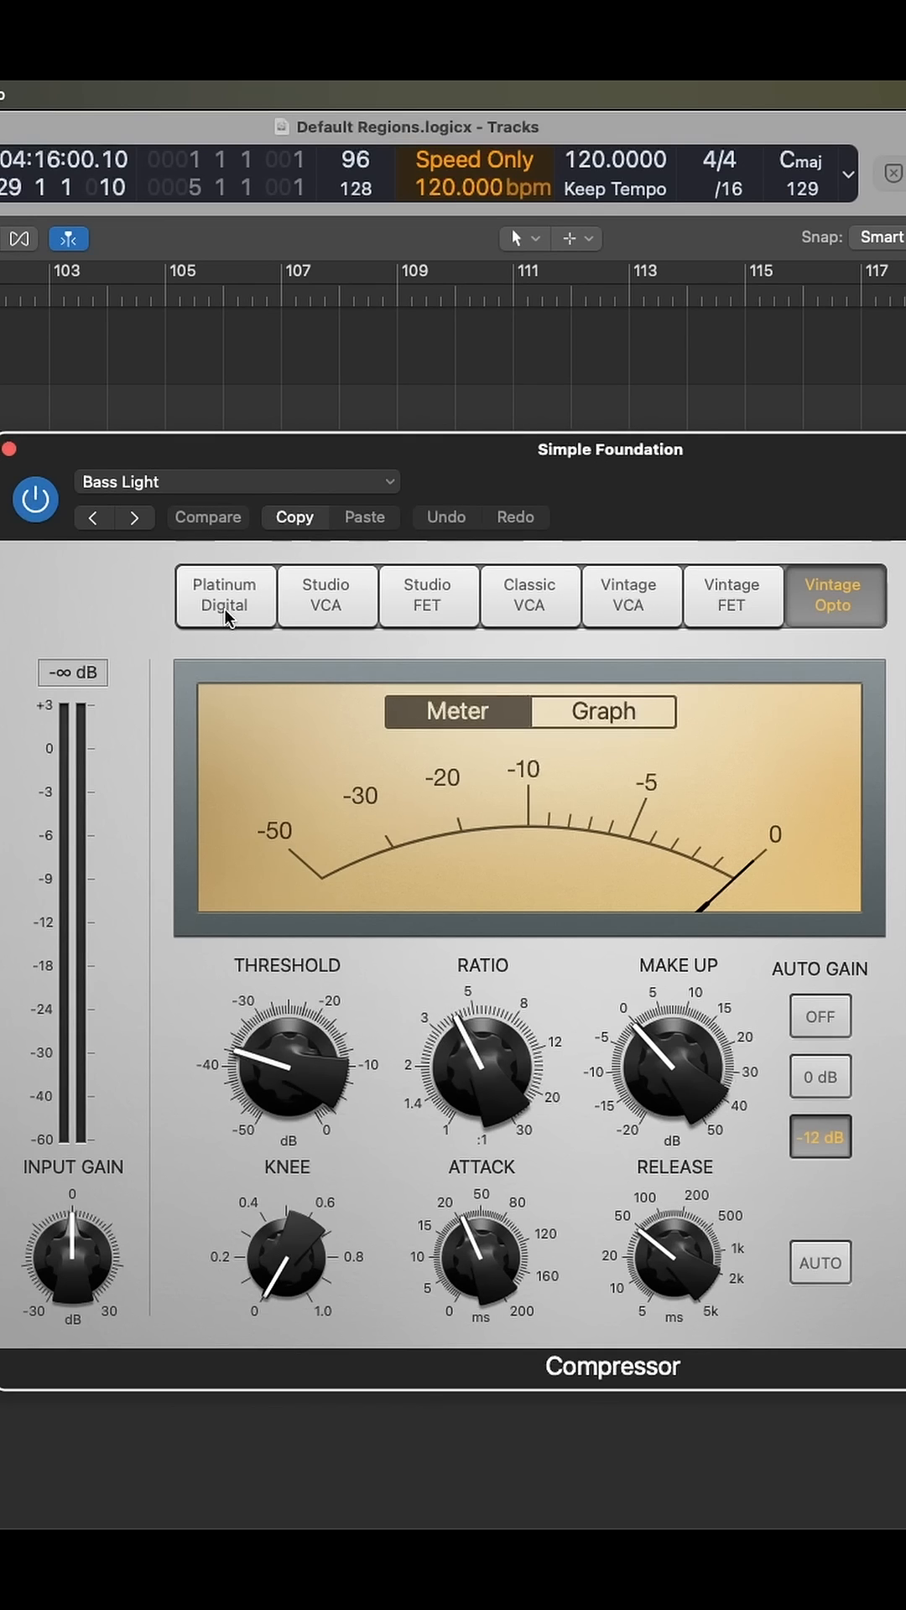
pyautogui.moveTo(428, 617)
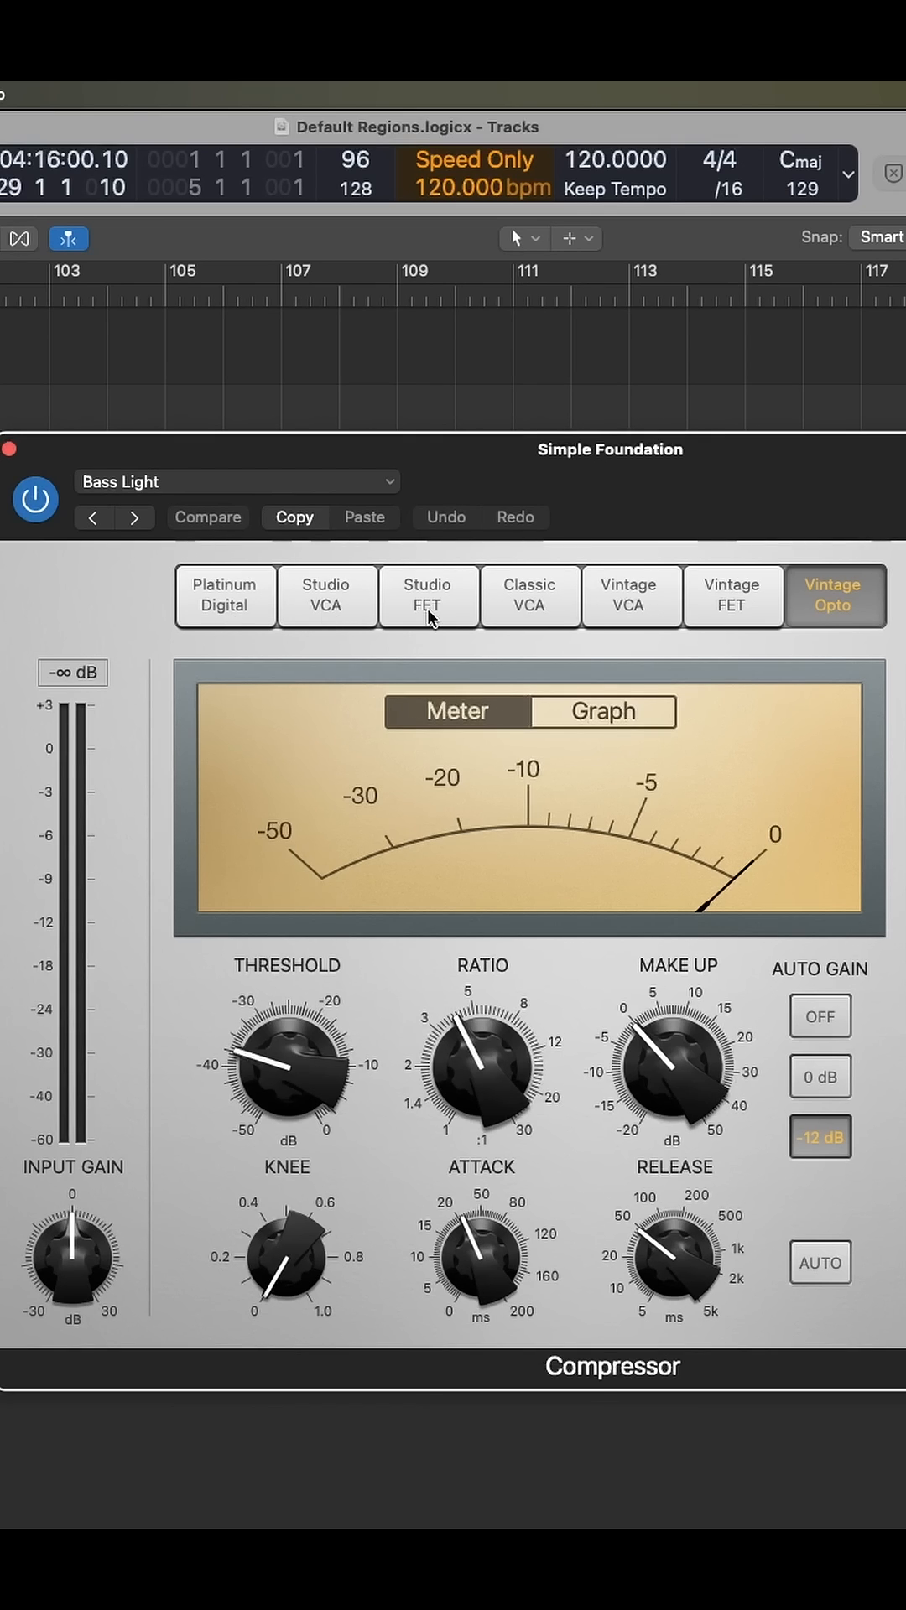
pyautogui.moveTo(532, 618)
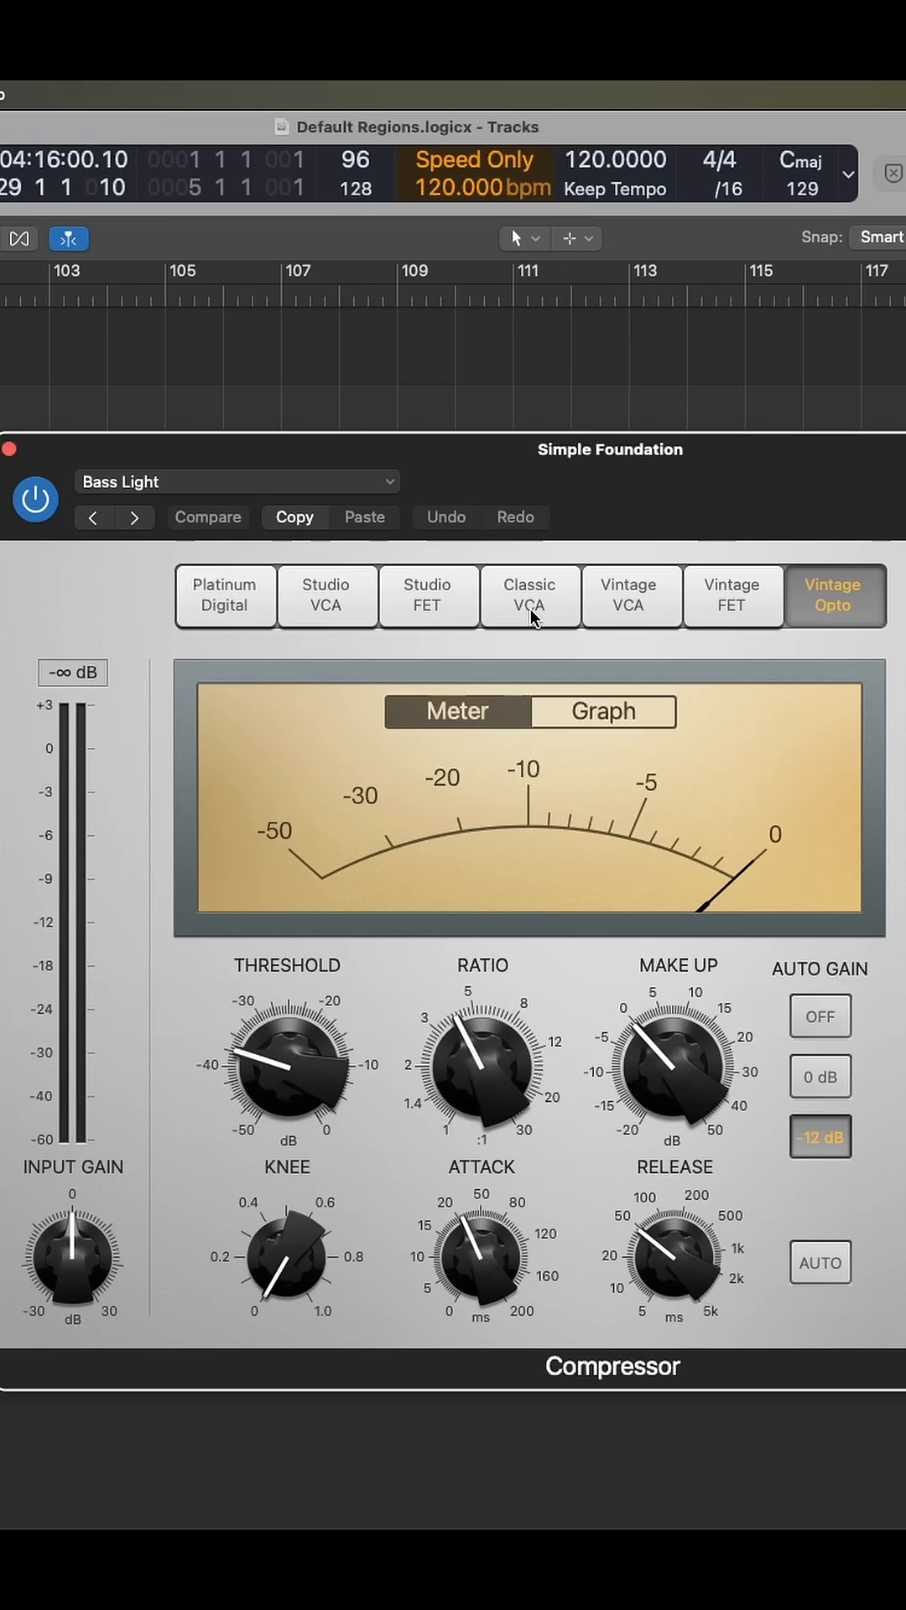
pyautogui.moveTo(629, 616)
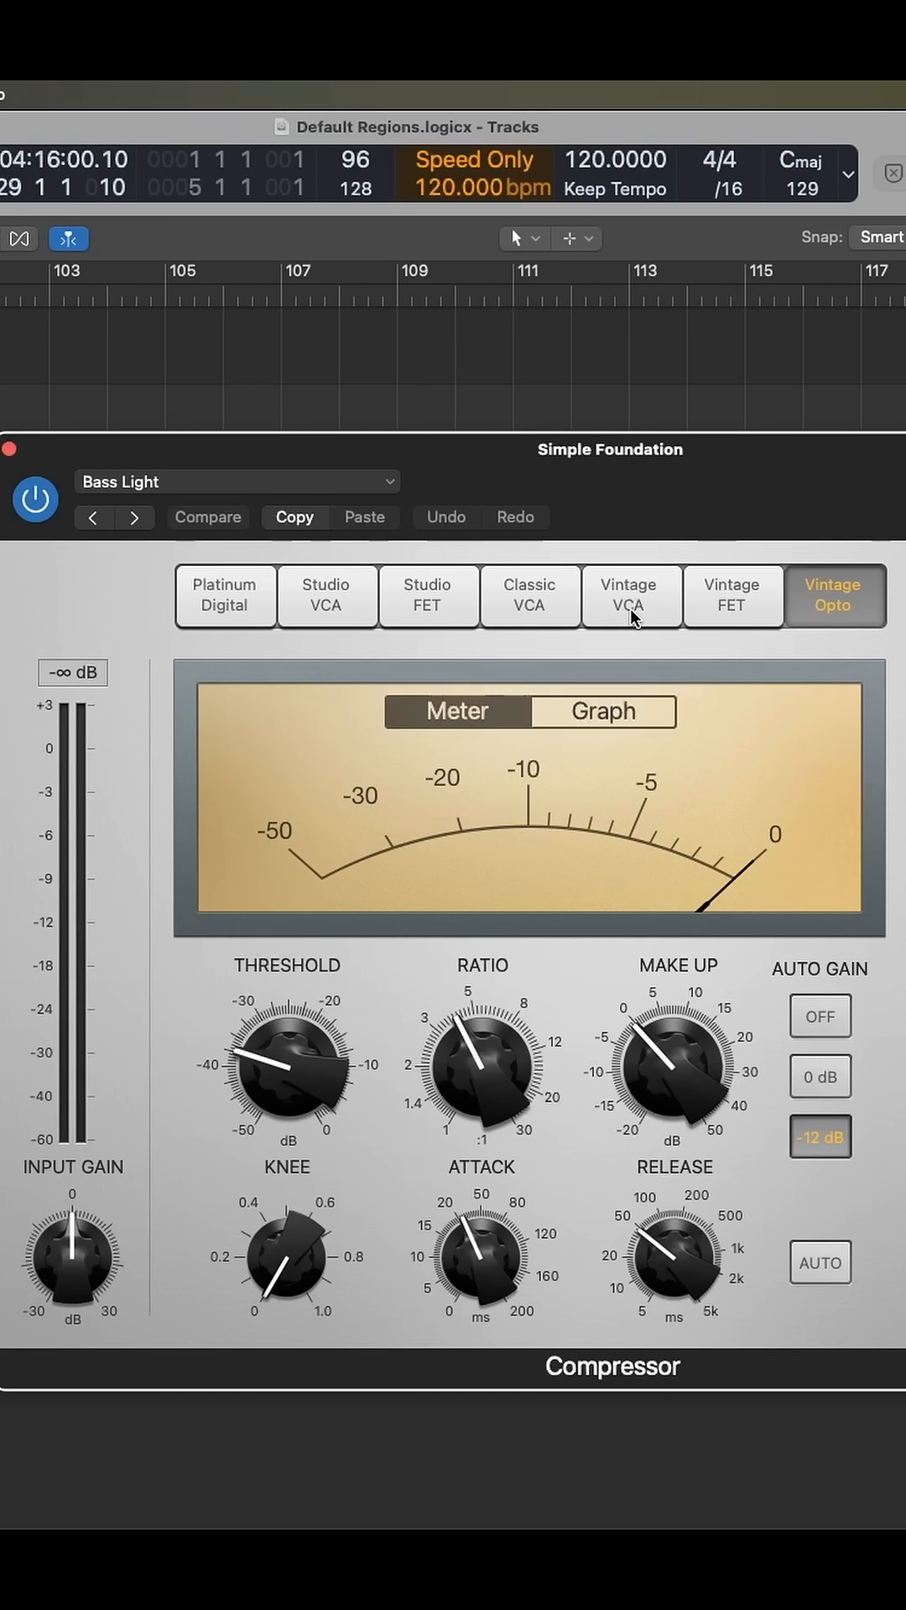